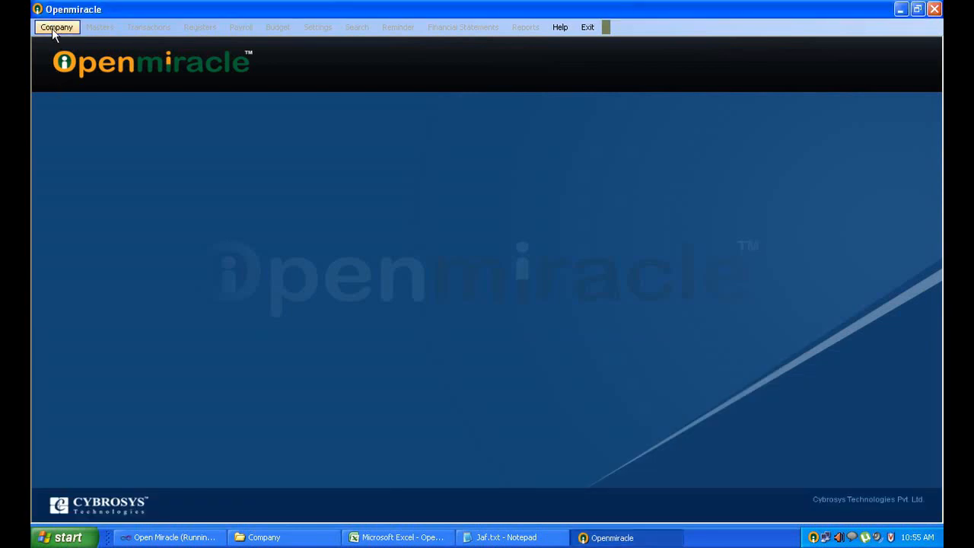
Step: Open the Company menu to show the company management actions
click(55, 26)
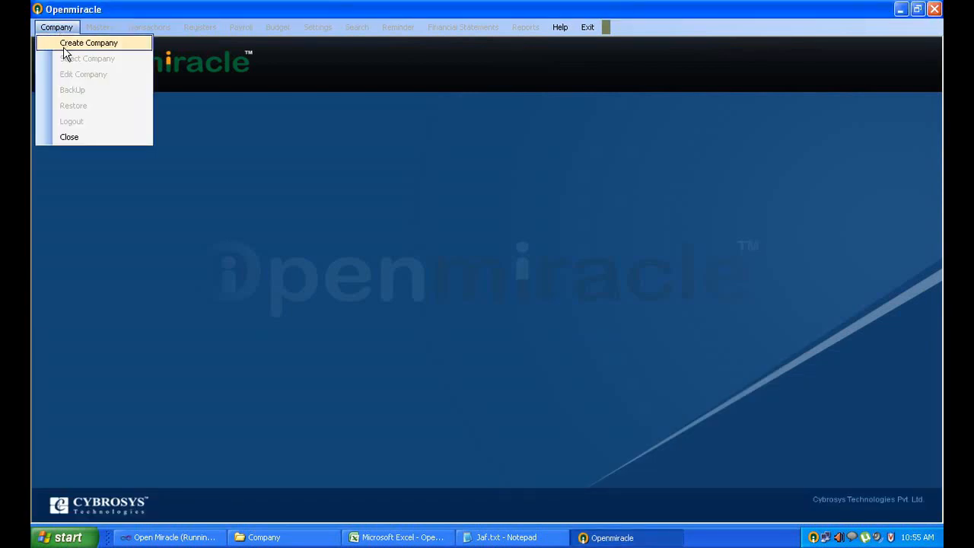
Step: Start Create Company with name 'Cybrosys Technologies' and mailing name 'Cybrosys'
click(88, 43)
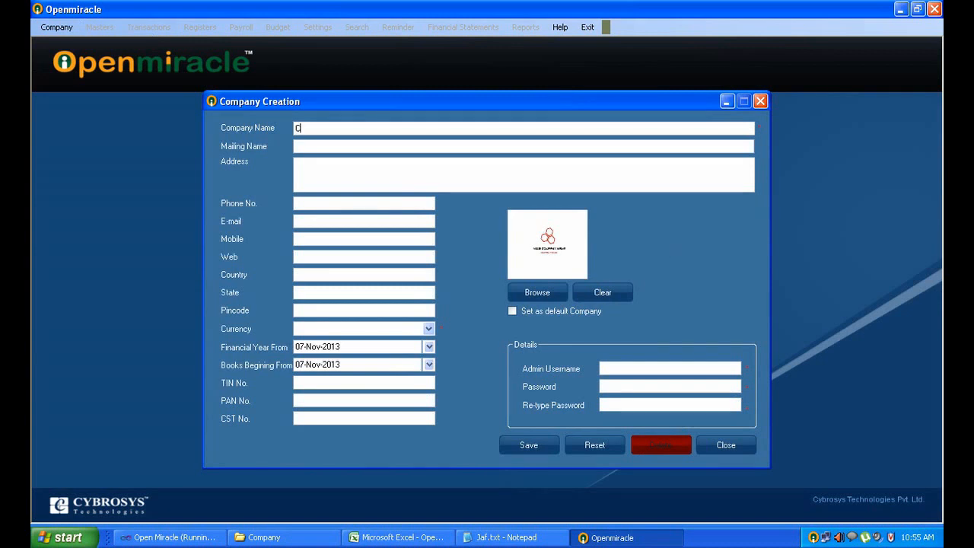
text(Cybrosys T)
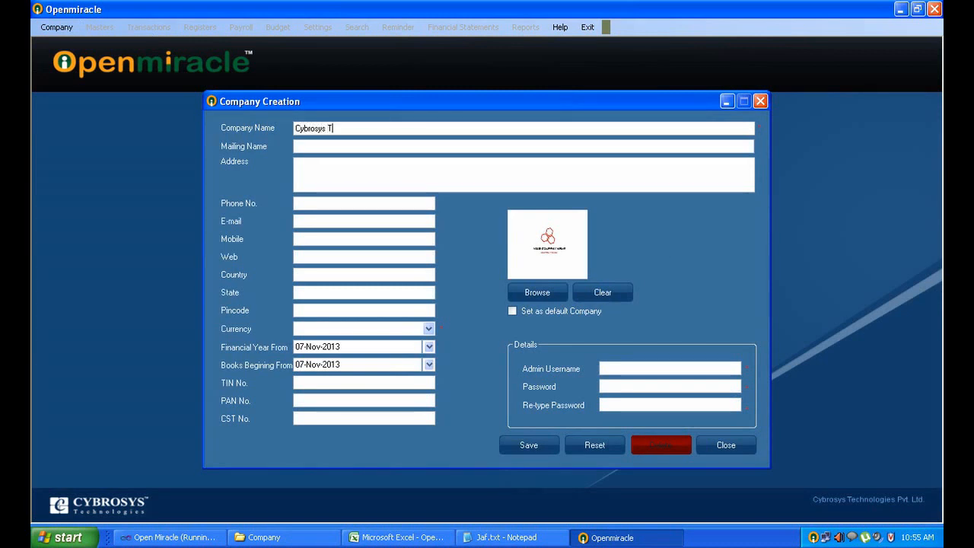
text(echnolog)
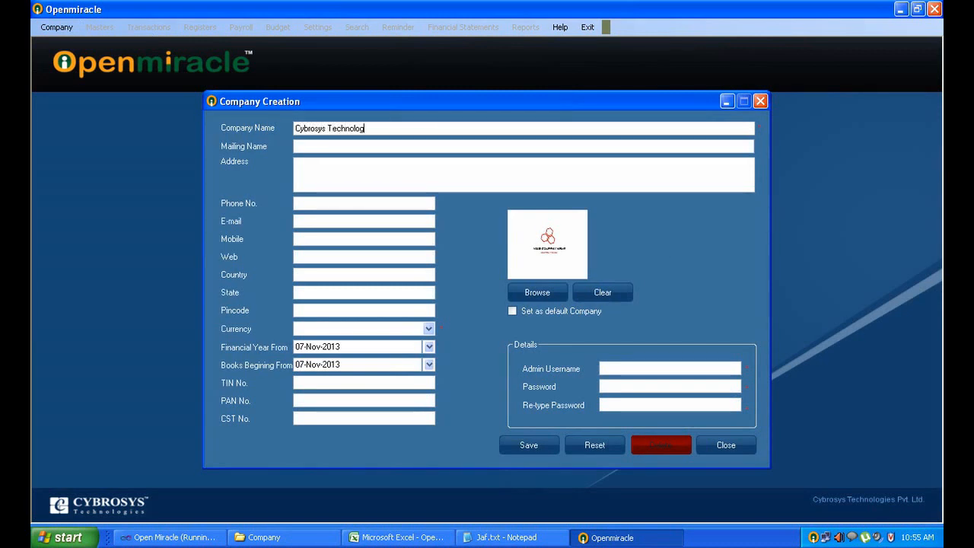
text(Cybrosys)
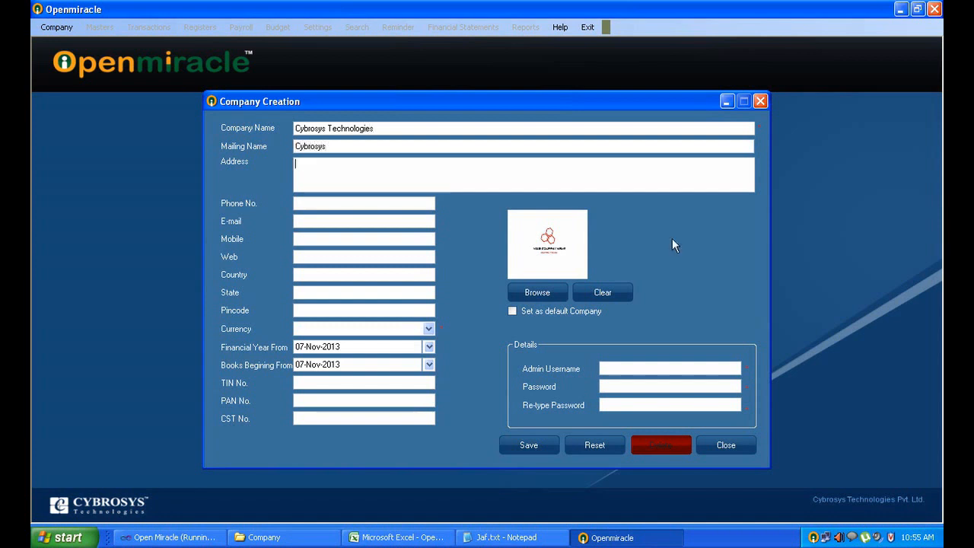
Step: Enter the company's three-line address, ending in Malapuram
text(Kinfi)
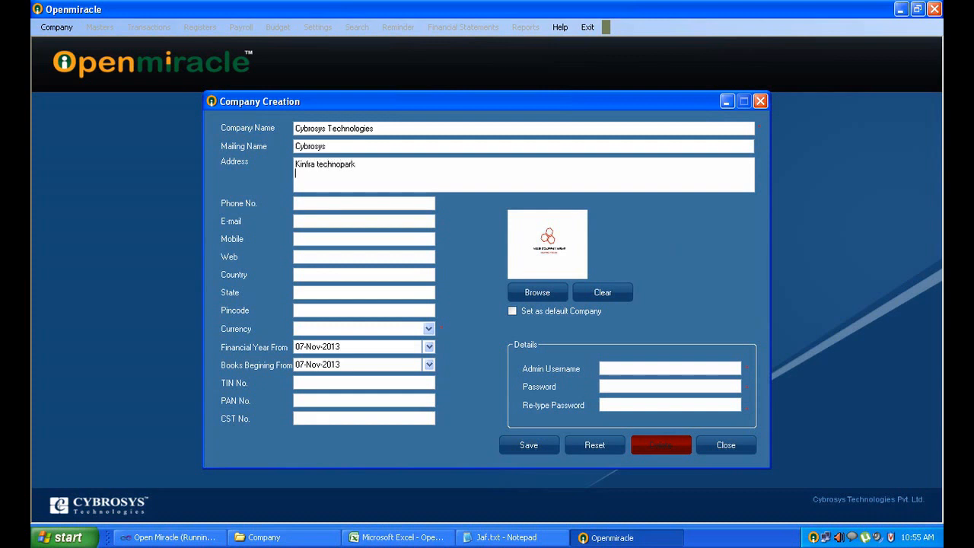
text(Calicut)
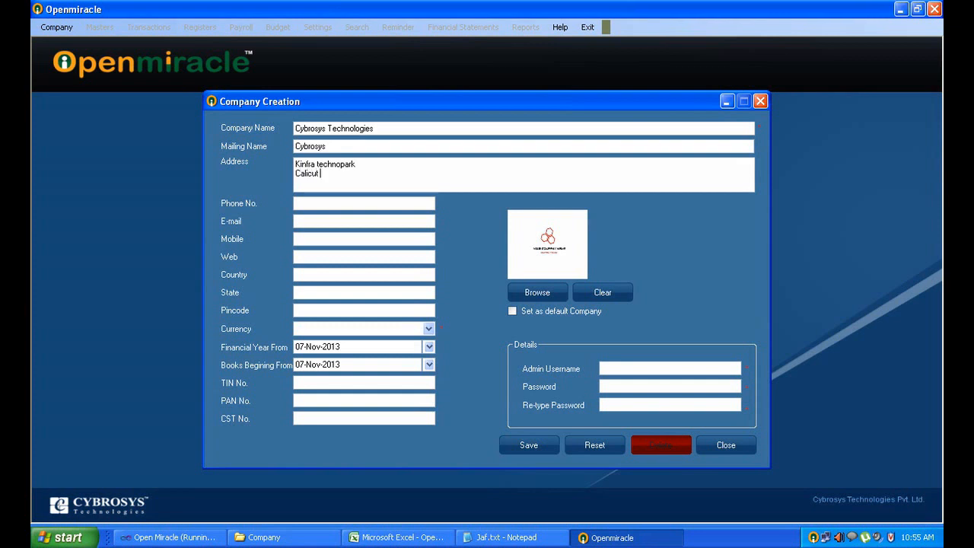
text(univ)
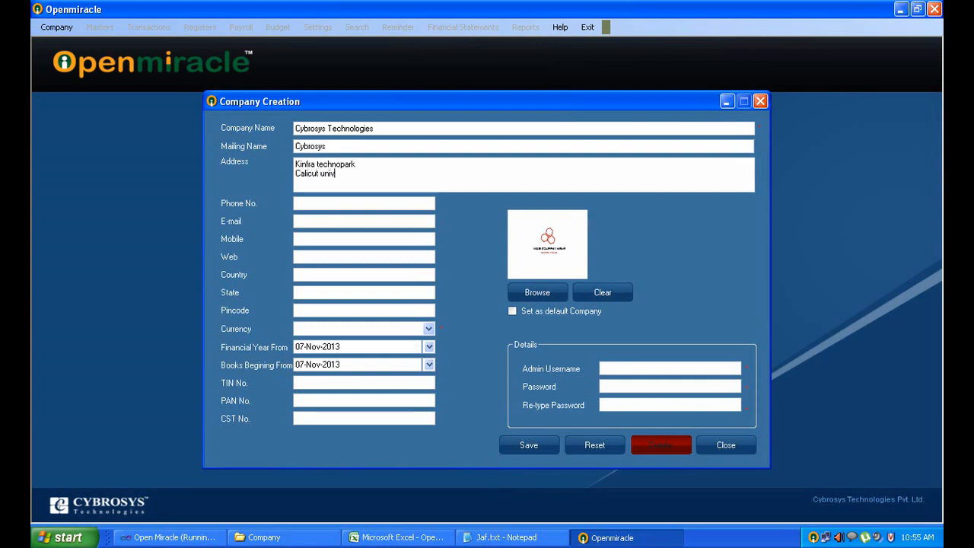
text(ersity)
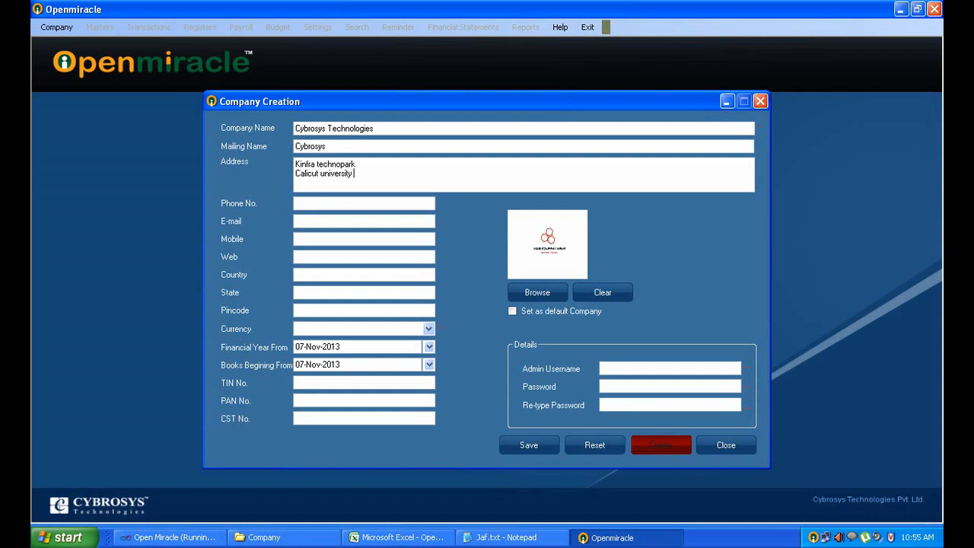
text(Po)
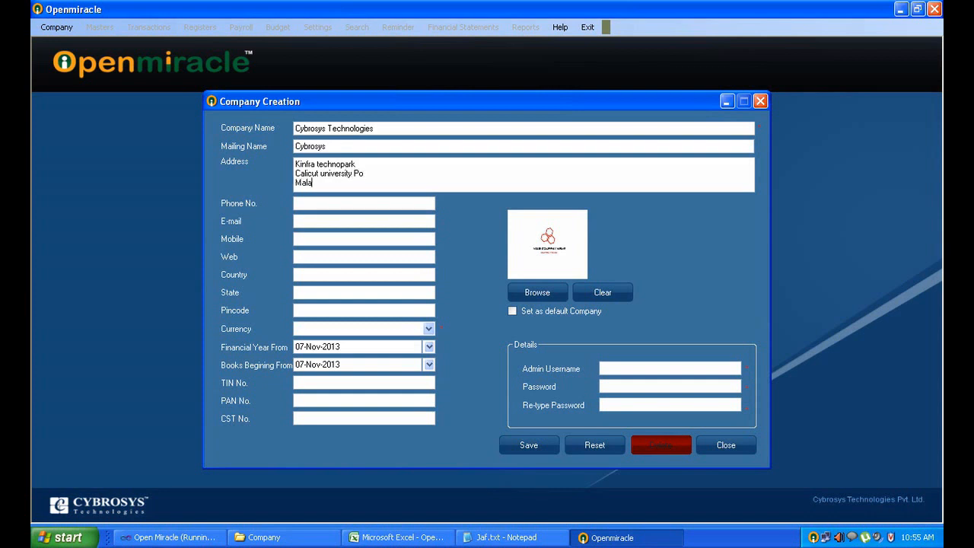
text(put)
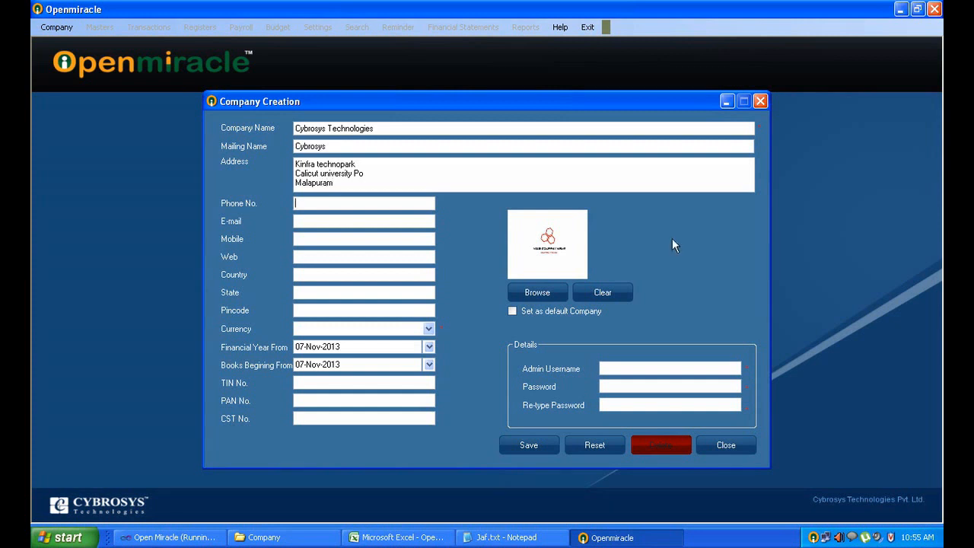
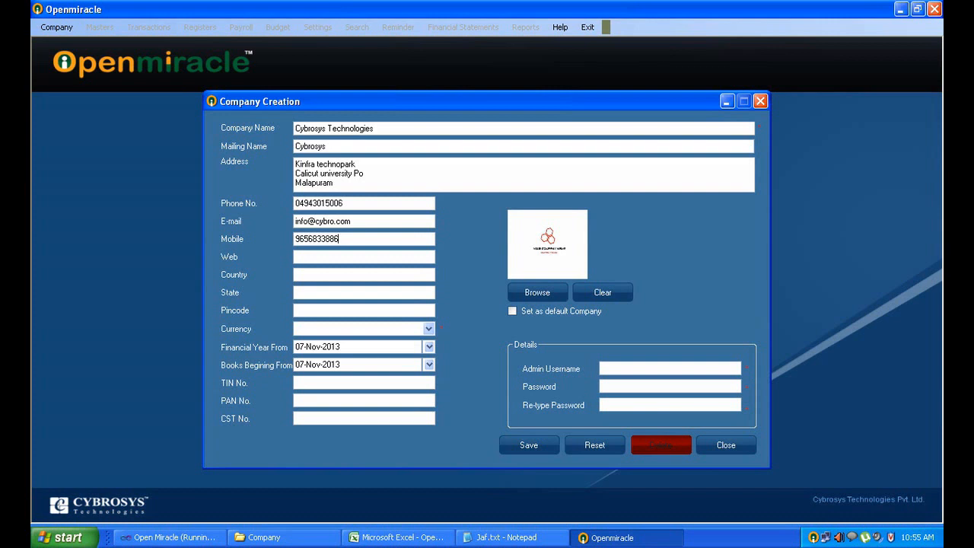
text(www)
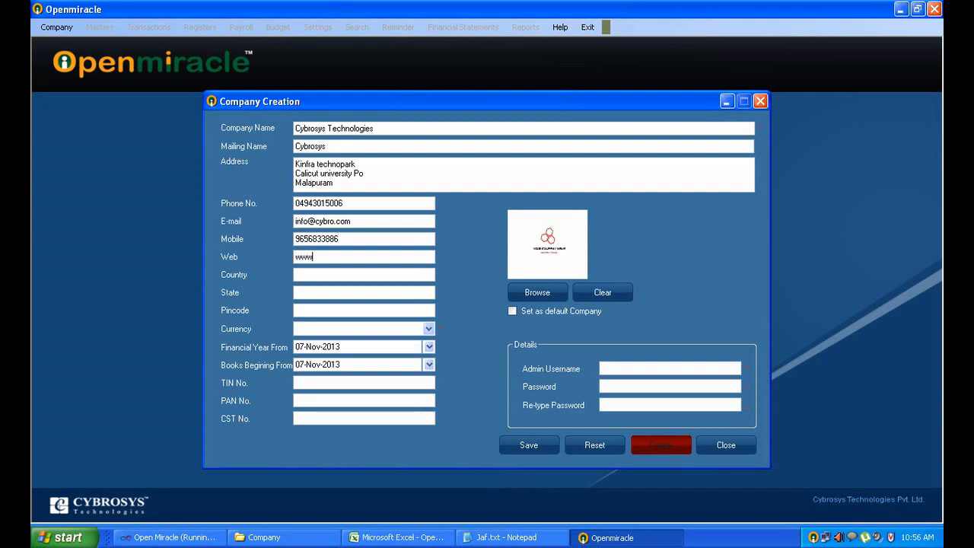
text(.cyb)
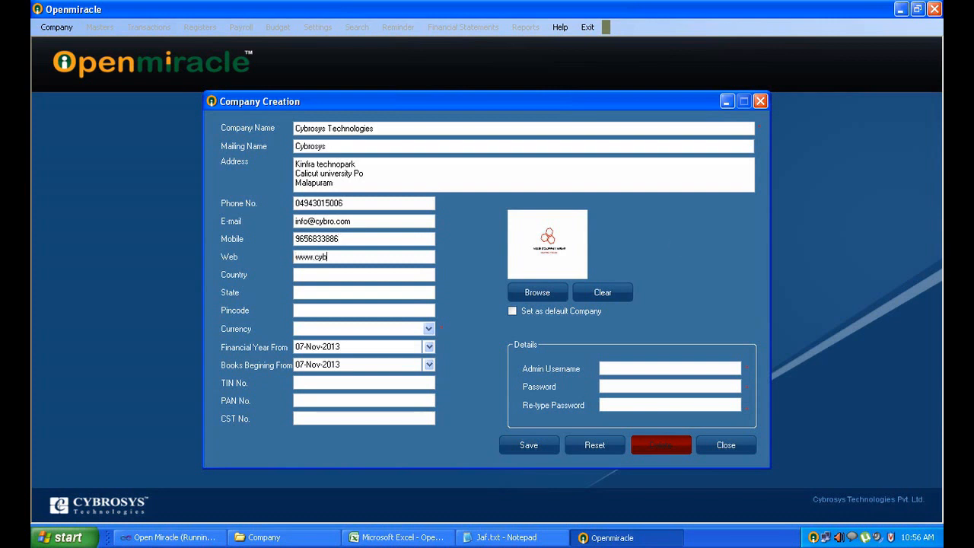
text(rosys.co)
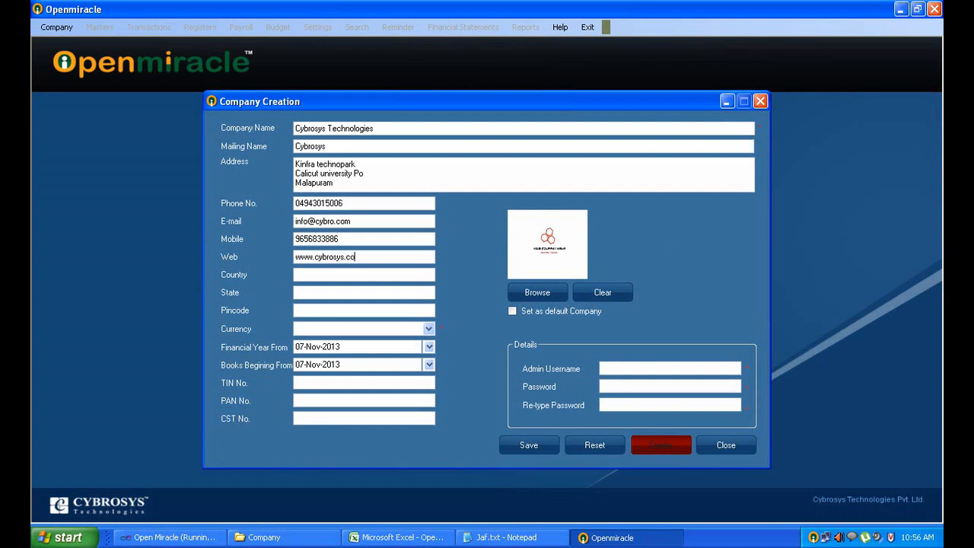
Step: Set country India, state Kerala, pincode, Rupee currency, and TIN, PAN, CST numbers
click(364, 274)
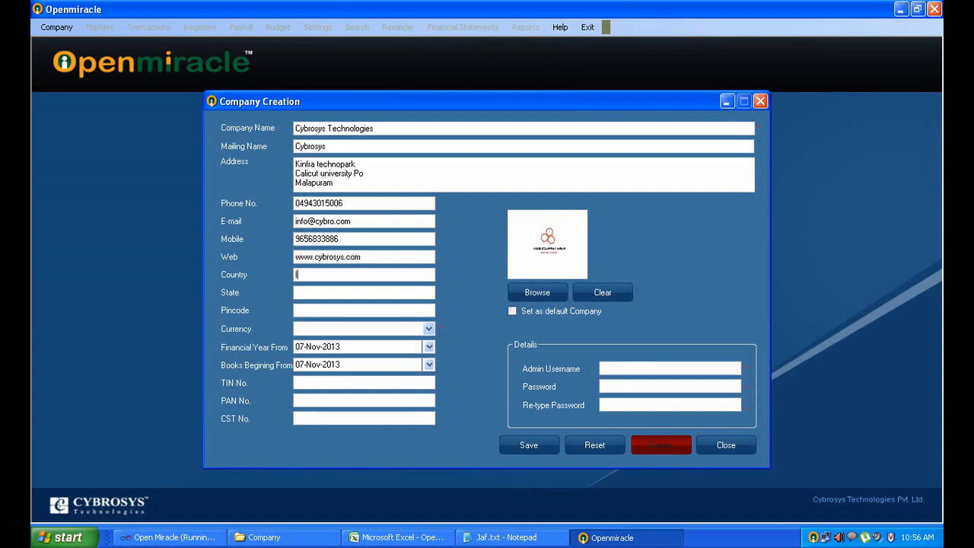
text(Ind)
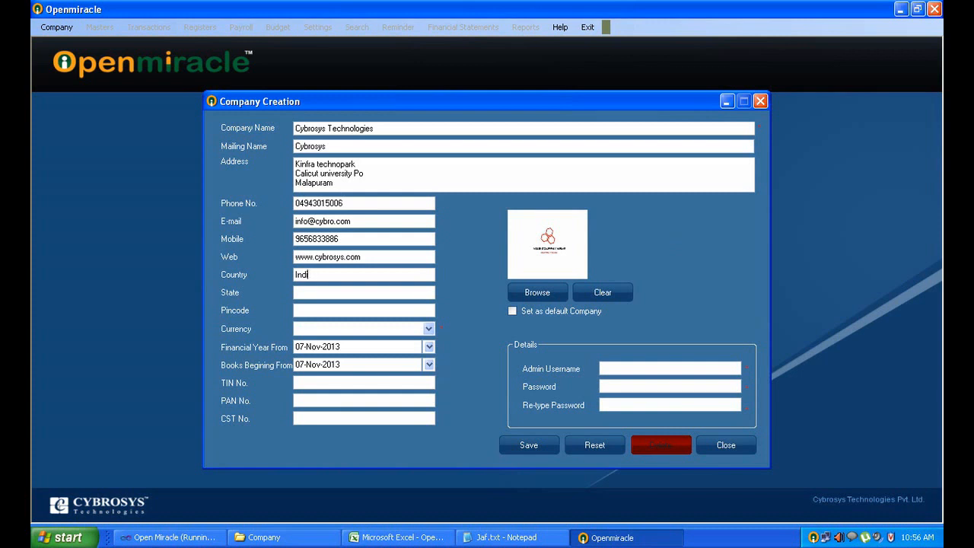
text(Ker)
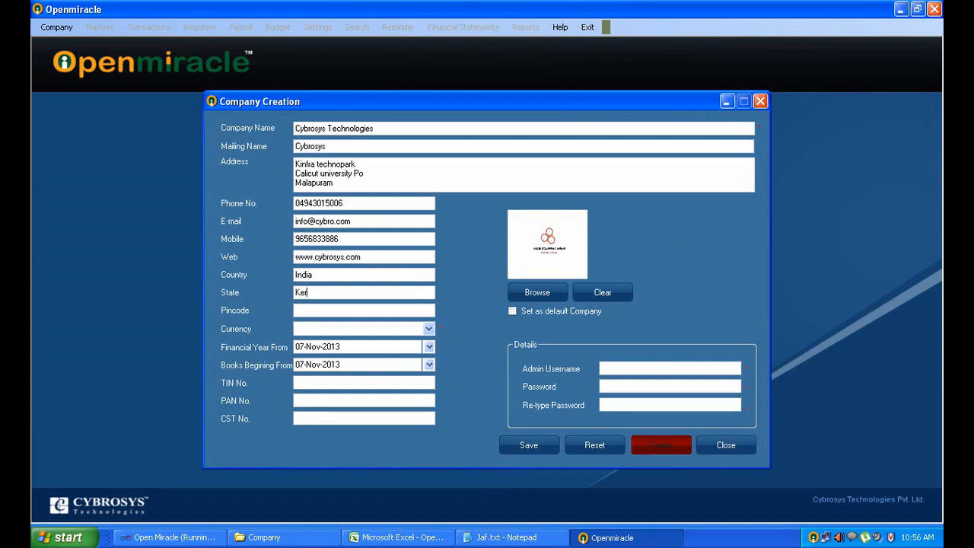
text(ala)
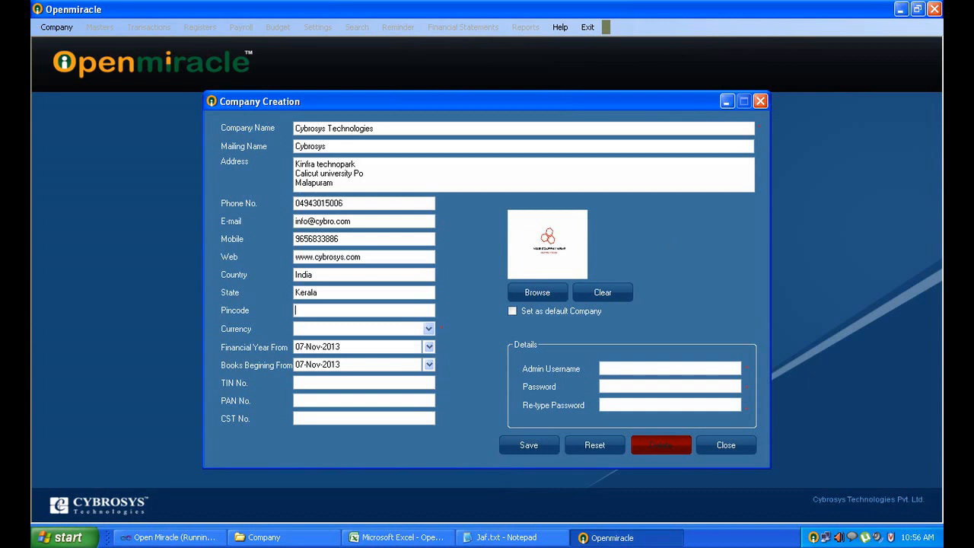
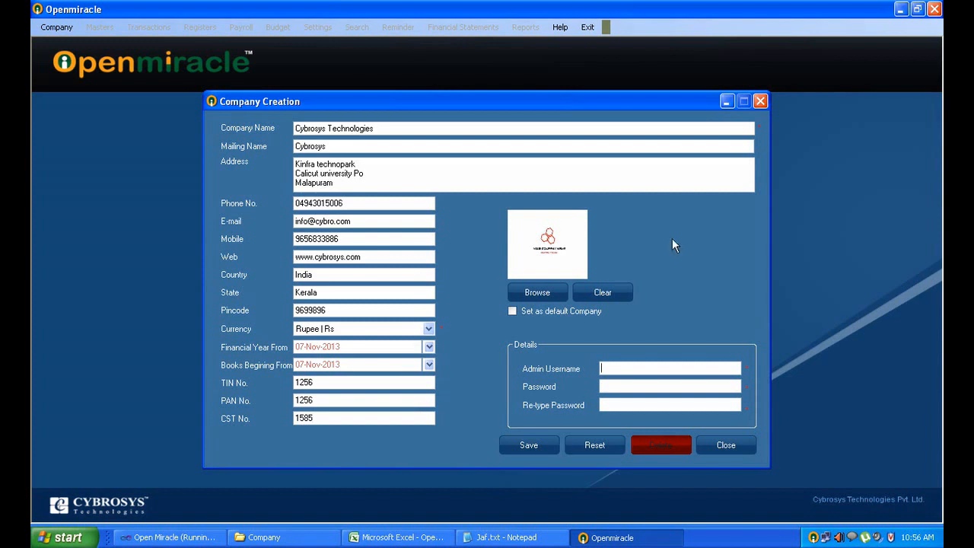
Step: Type the admin username, password and password confirmation
text(a)
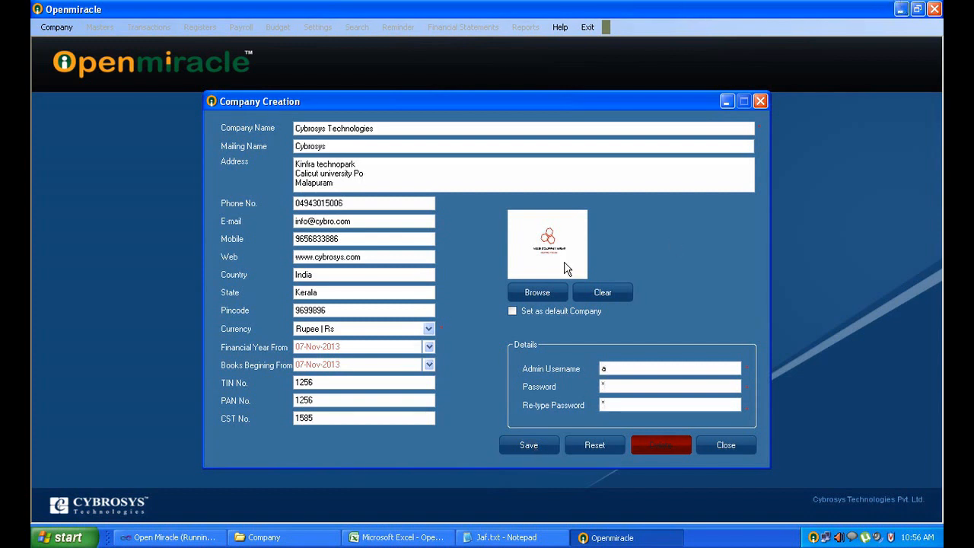
text(1)
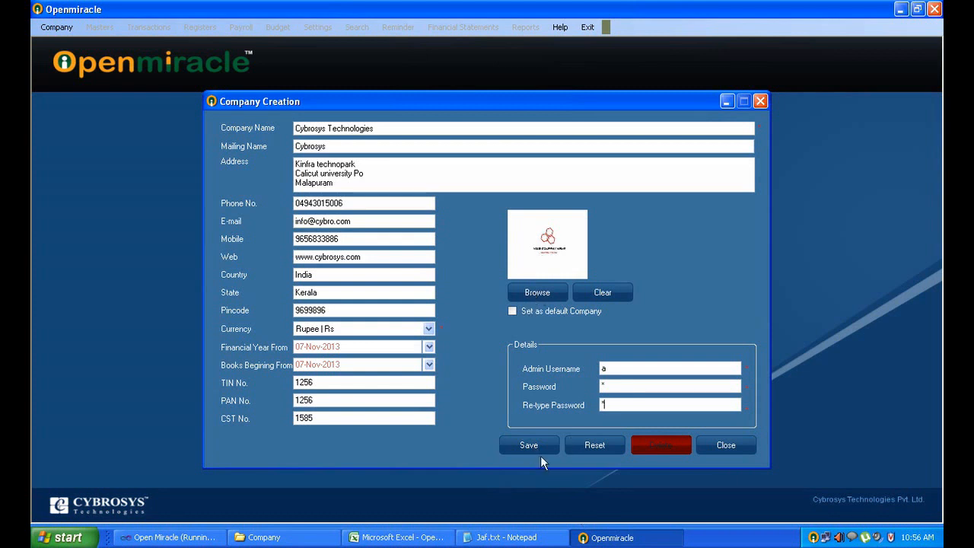
mouse_move(535, 439)
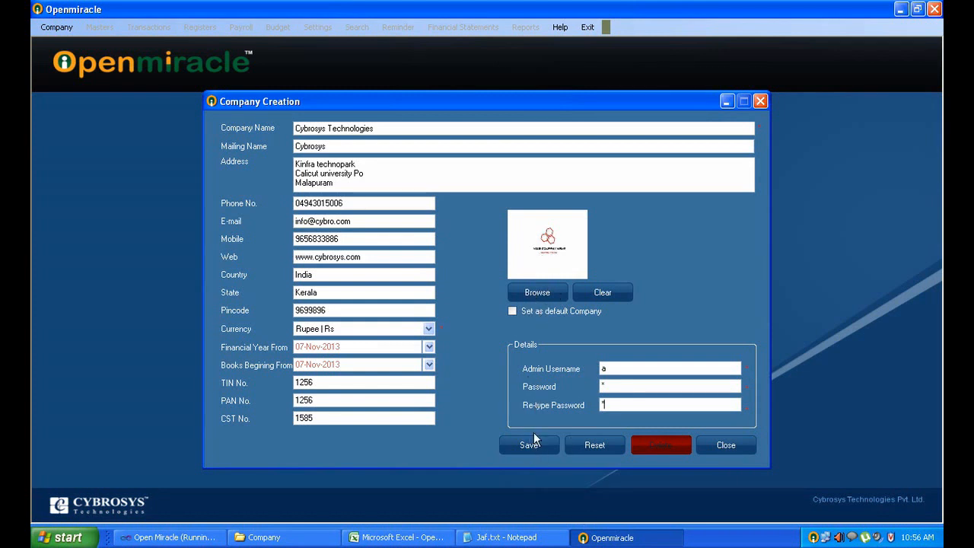
Step: Save the company, accepting the financial year and current date prompts
click(528, 445)
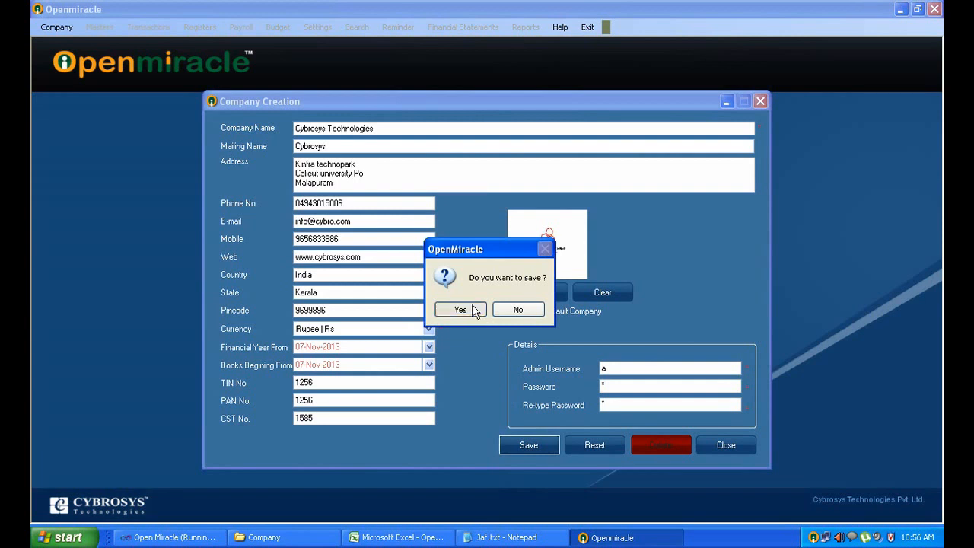
click(460, 310)
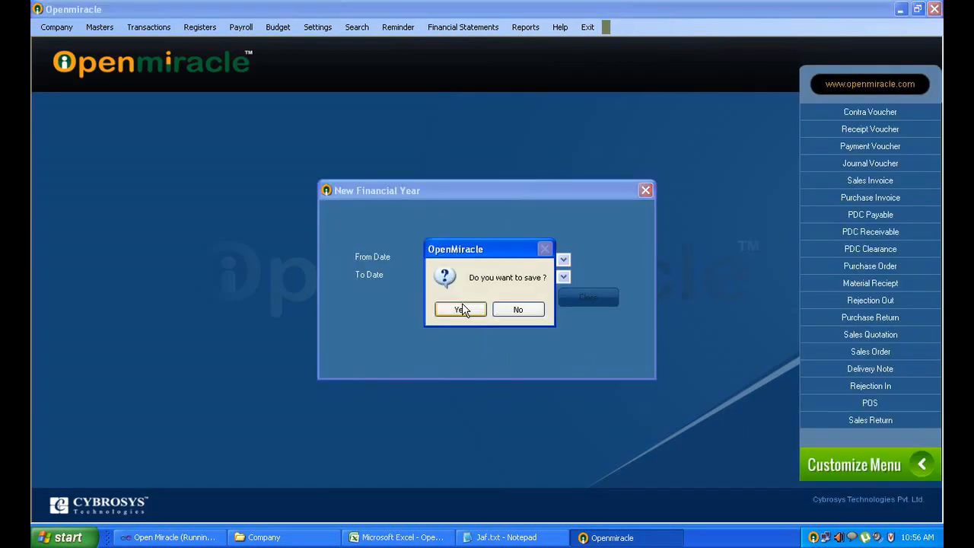
click(460, 309)
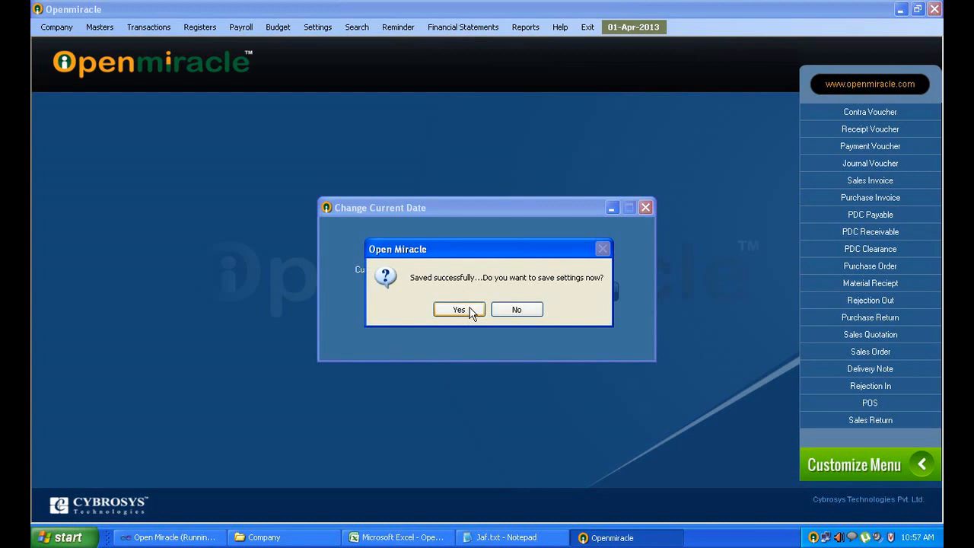
click(458, 309)
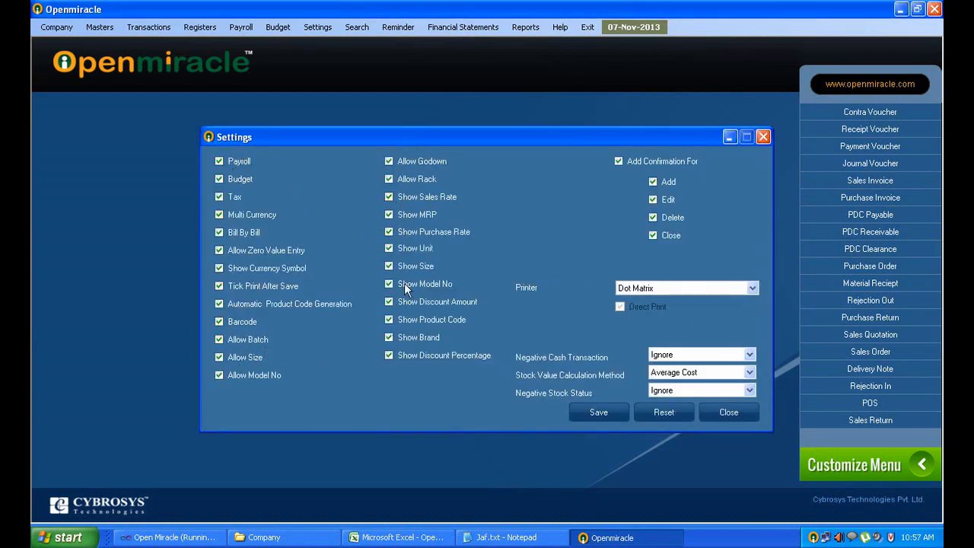
Step: Save the fully enabled company settings
click(598, 411)
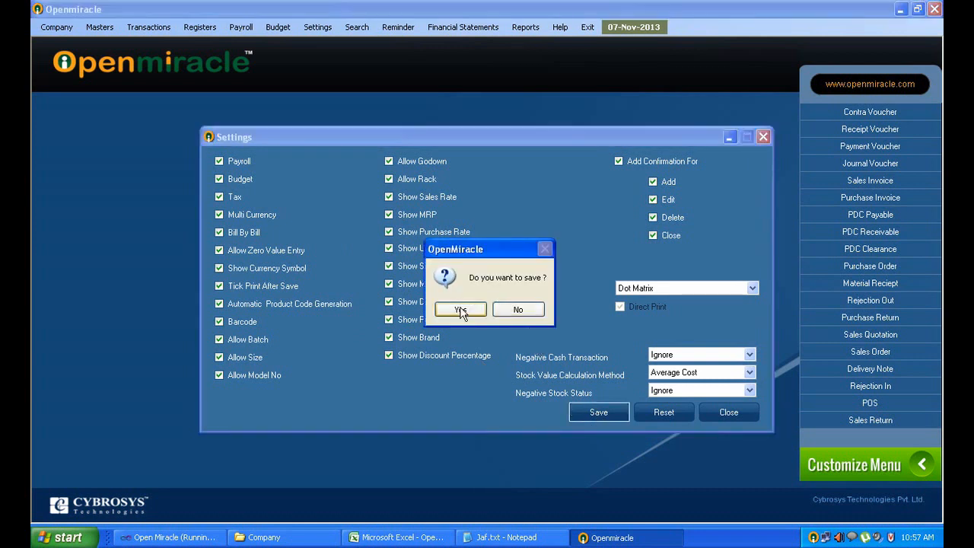